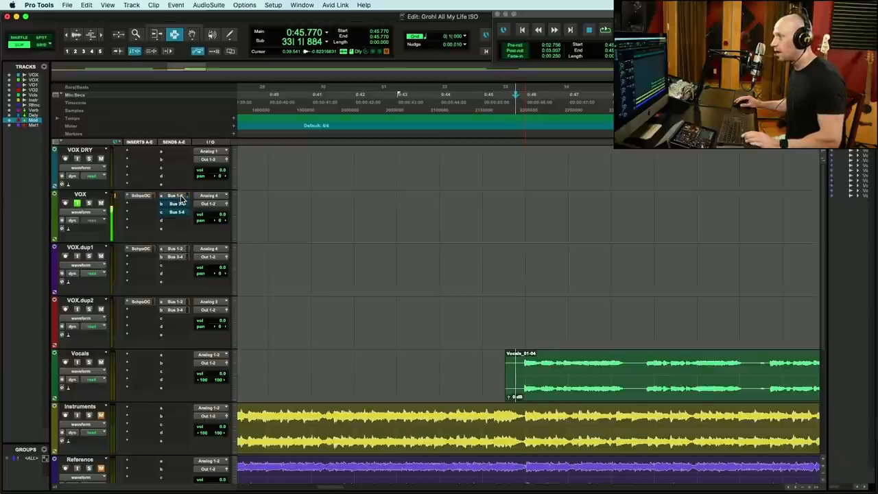
# Open the VOX Bus send fader and fine-tune how much vocal feeds the effects bus.
pyautogui.click(176, 195)
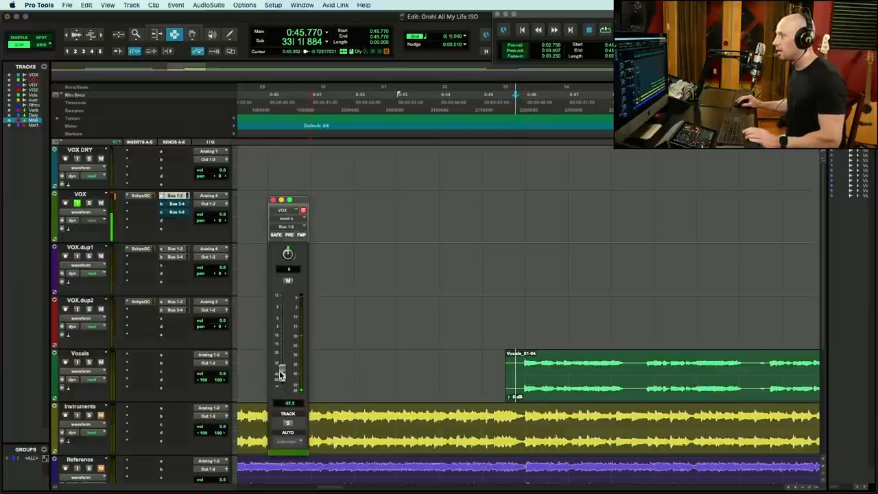
pyautogui.moveTo(282, 364); pyautogui.dragTo(281, 378)
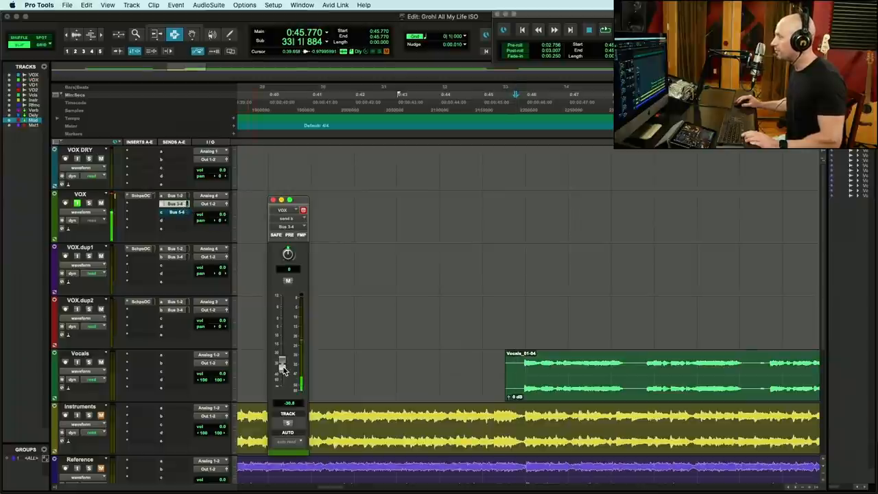
pyautogui.moveTo(283, 363); pyautogui.dragTo(285, 376)
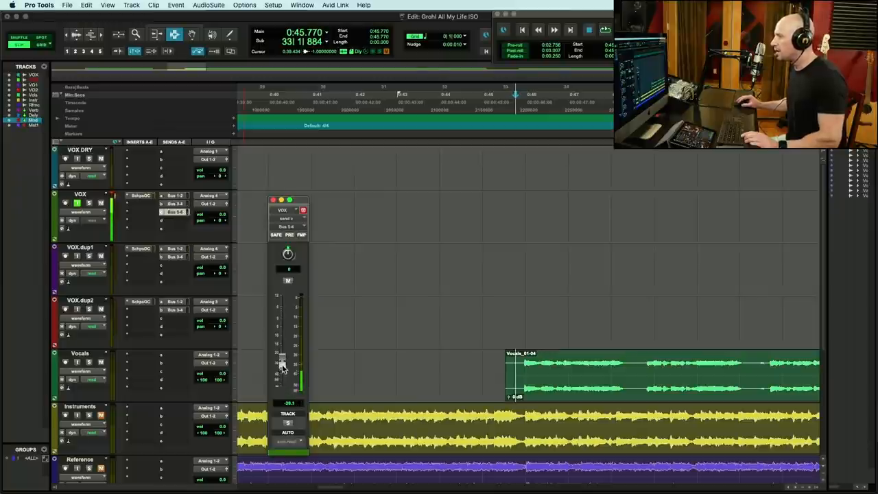
pyautogui.moveTo(281, 366); pyautogui.dragTo(281, 354)
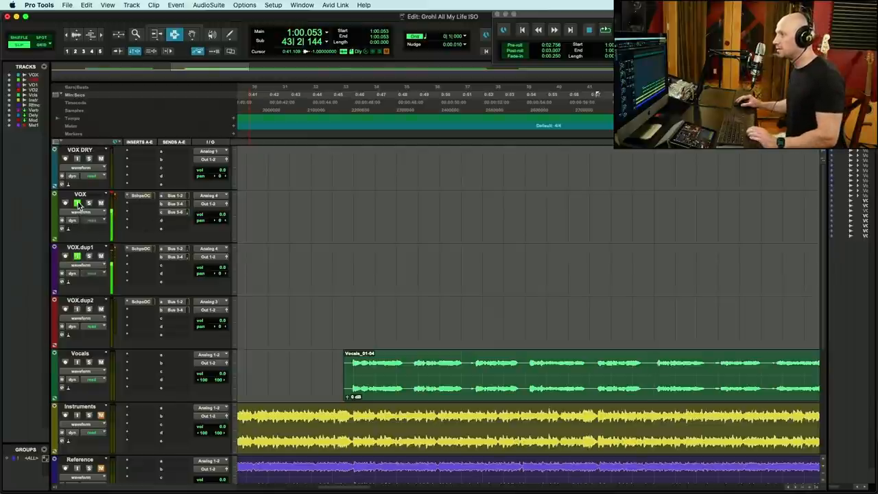
pyautogui.click(139, 249)
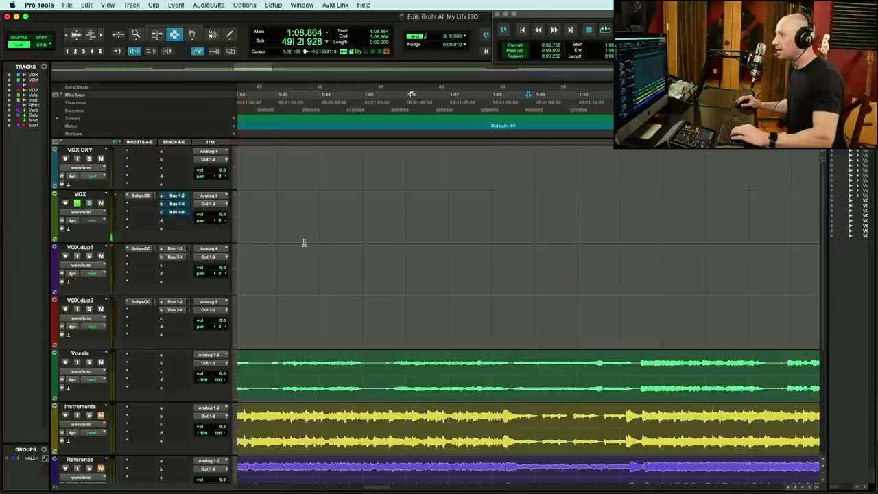
pyautogui.press('space')
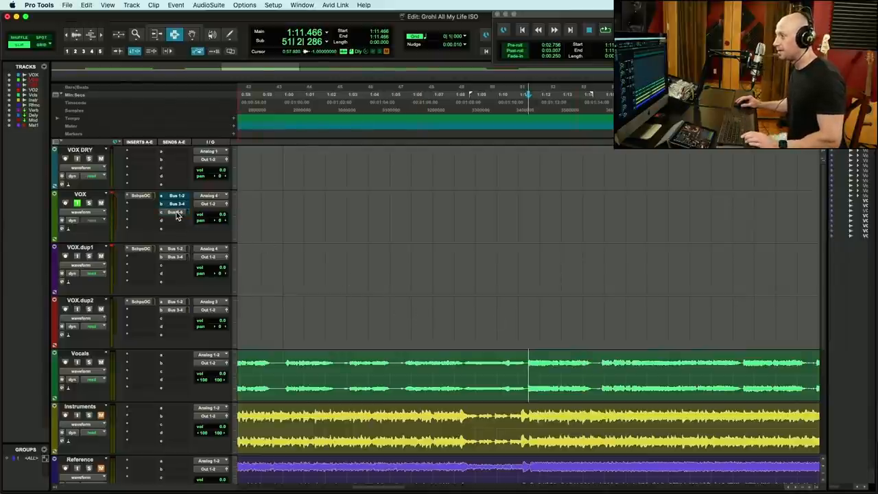
# Reopen the VOX send fader and nudge its level again.
pyautogui.click(177, 203)
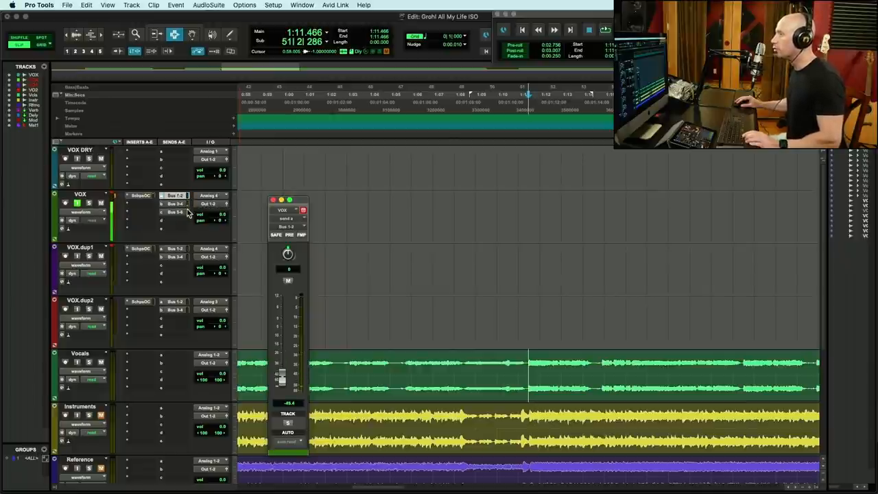
pyautogui.moveTo(281, 381); pyautogui.dragTo(282, 364)
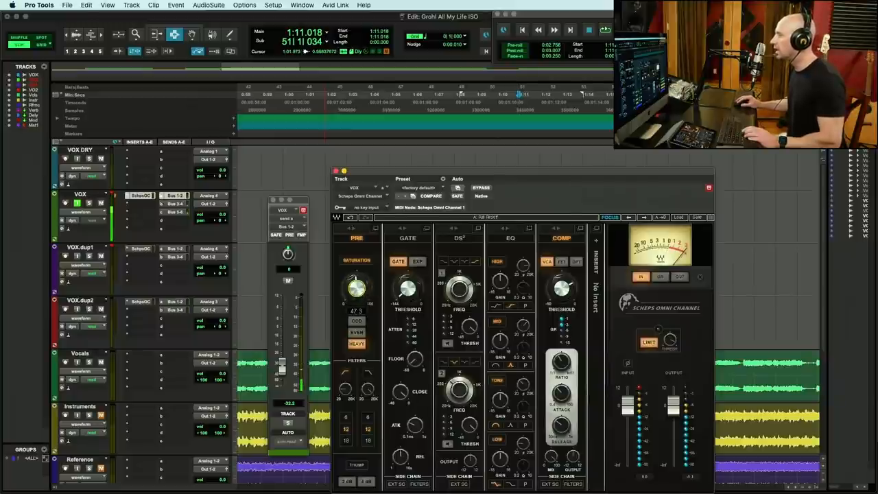
# Dial in the Saturation knob in the Scheps Omni Channel PRE section on the lead vocal.
pyautogui.moveTo(356, 287); pyautogui.dragTo(356, 291)
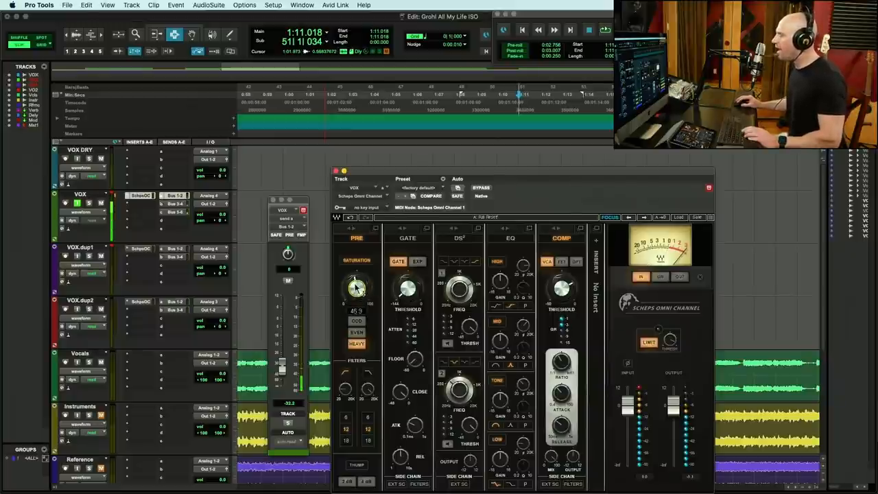
pyautogui.moveTo(357, 284); pyautogui.dragTo(357, 295)
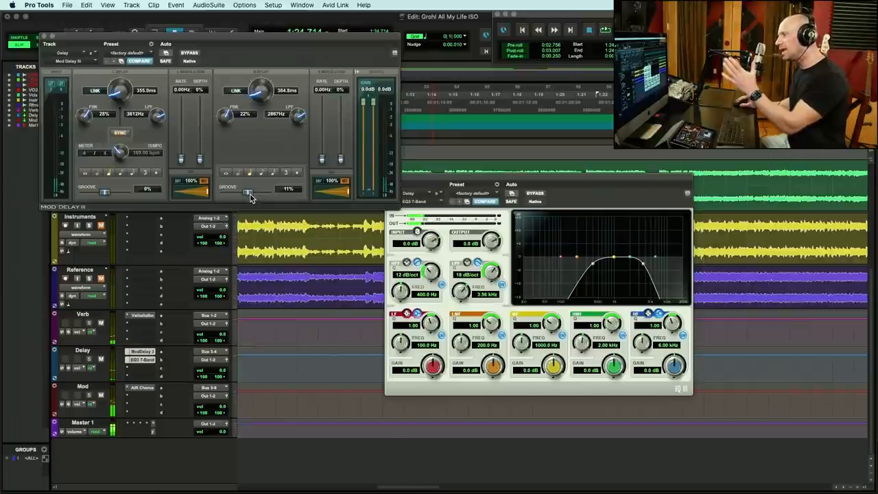
pyautogui.moveTo(93, 132)
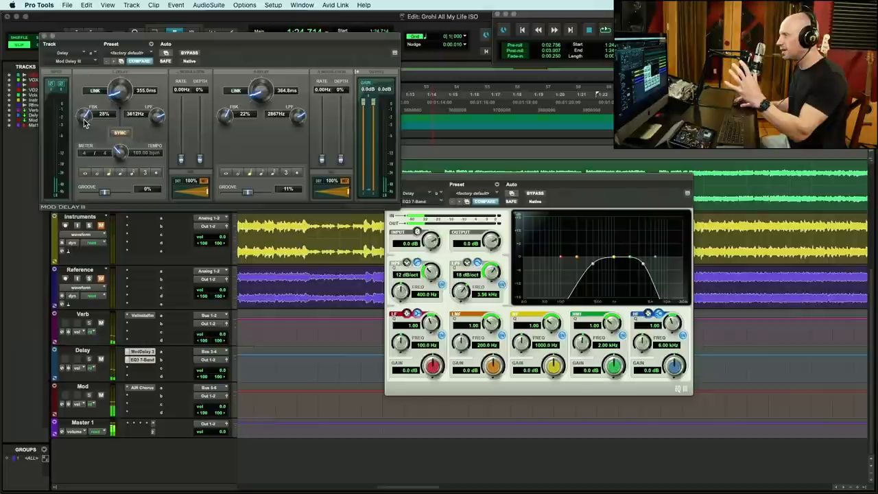
pyautogui.moveTo(624, 278)
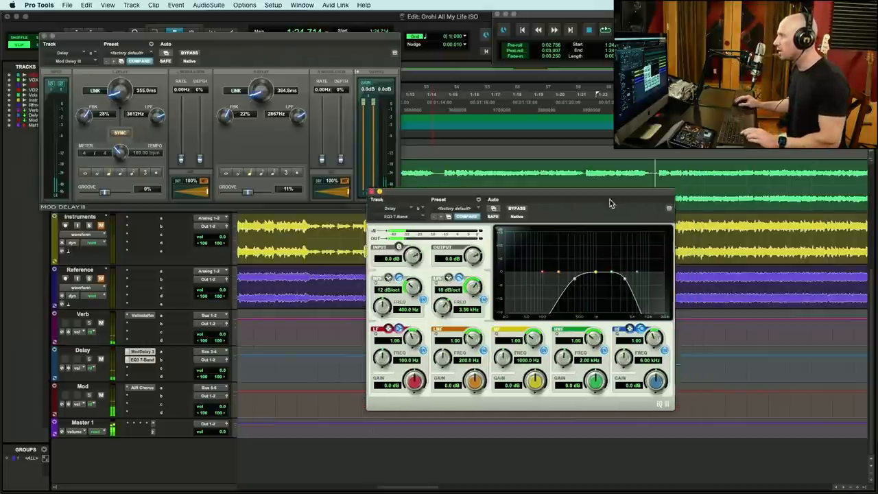
# Move the Delay return's EQ3 7-Band window aside from the Mod Delay III settings.
pyautogui.moveTo(521, 199); pyautogui.dragTo(480, 252)
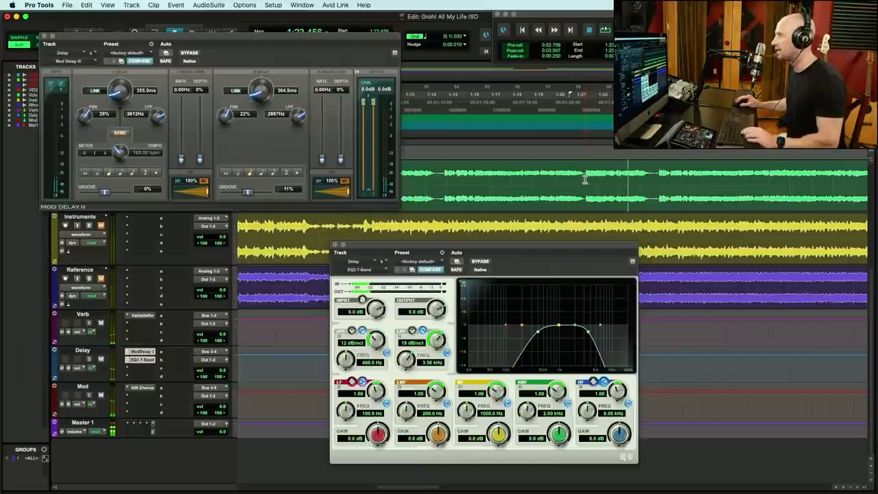
pyautogui.click(588, 30)
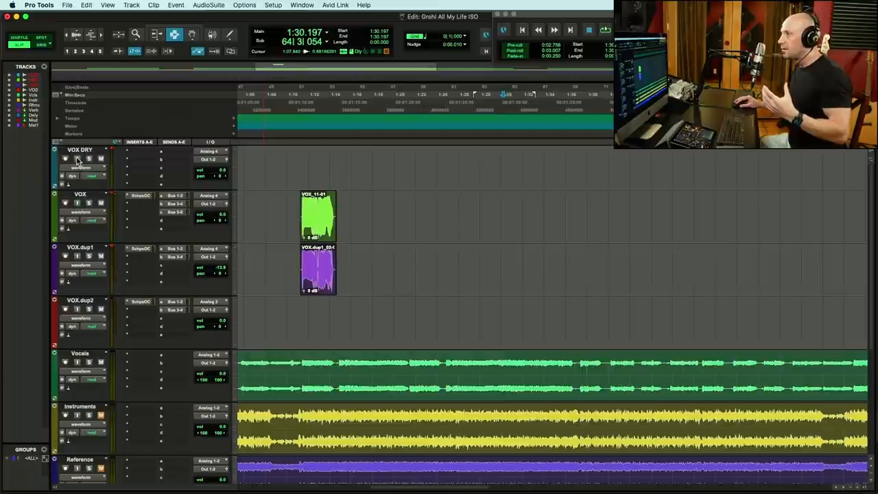
# Scroll the Edit window down to the Verb, Delay, Mod and Master tracks.
pyautogui.click(76, 159)
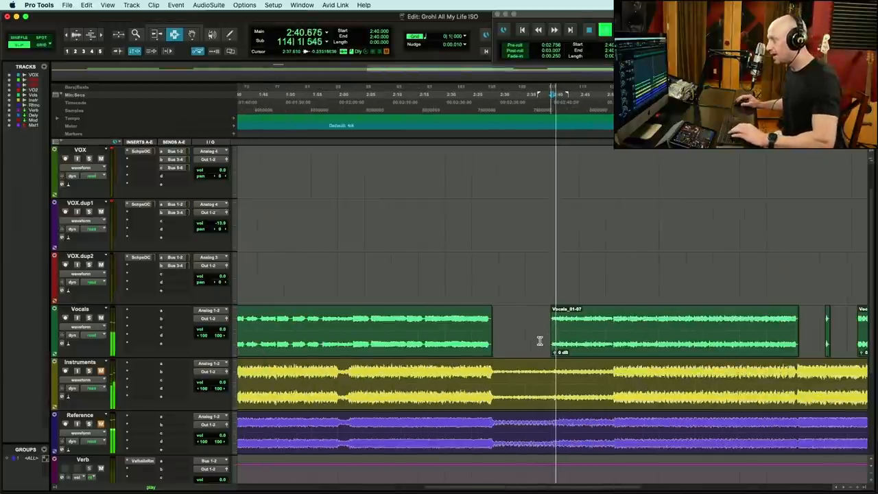
pyautogui.click(588, 30)
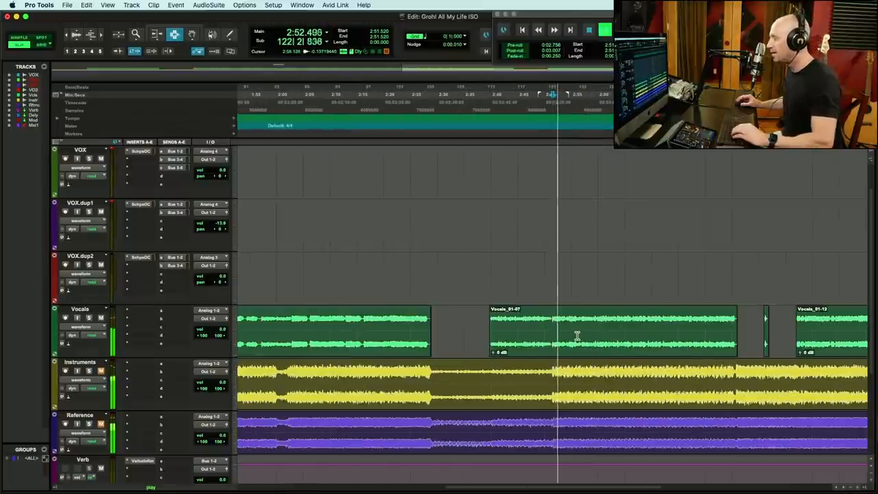
pyautogui.scroll(-3)
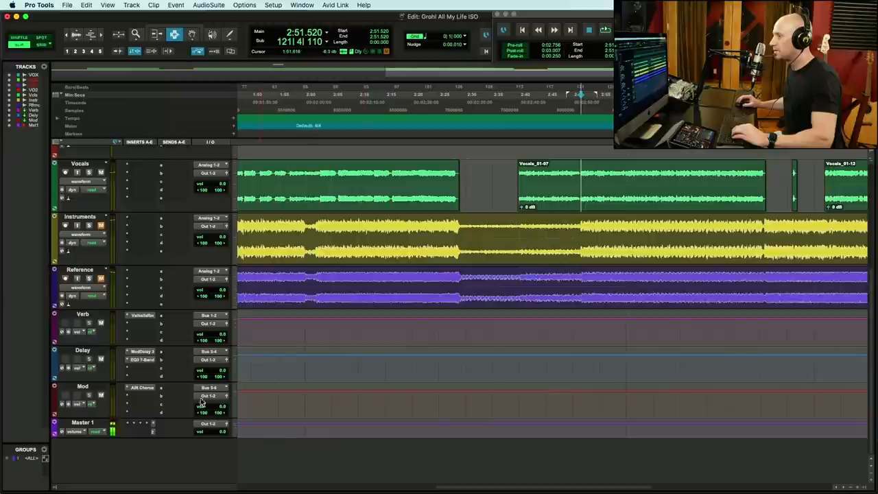
# Pull the VOX track's Scheps Omni Channel output fader down in stages.
pyautogui.click(141, 387)
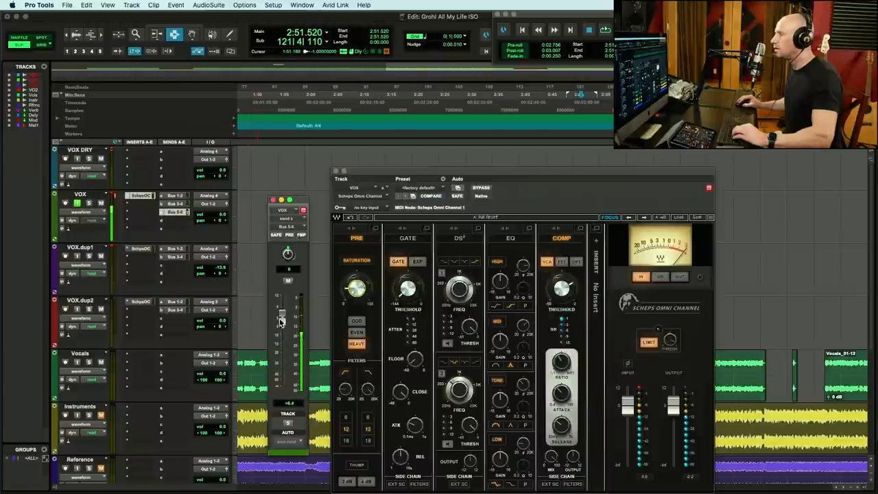
pyautogui.moveTo(280, 318); pyautogui.dragTo(280, 329)
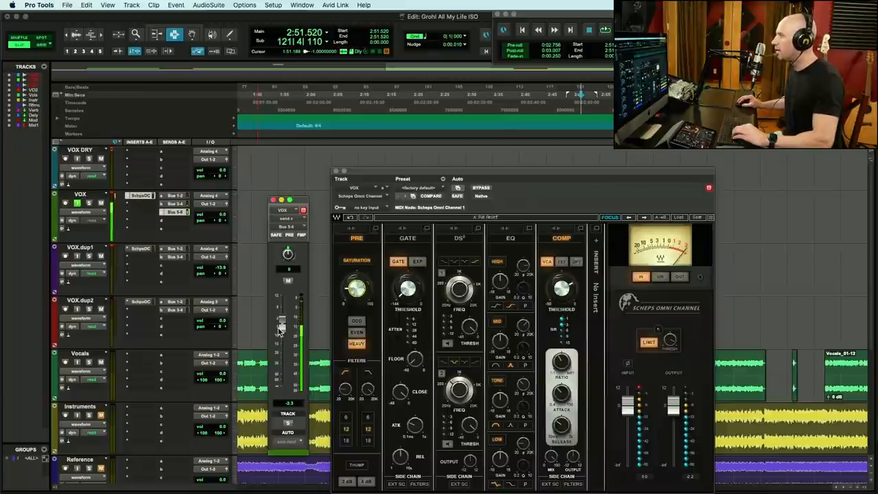
pyautogui.moveTo(281, 323); pyautogui.dragTo(281, 378)
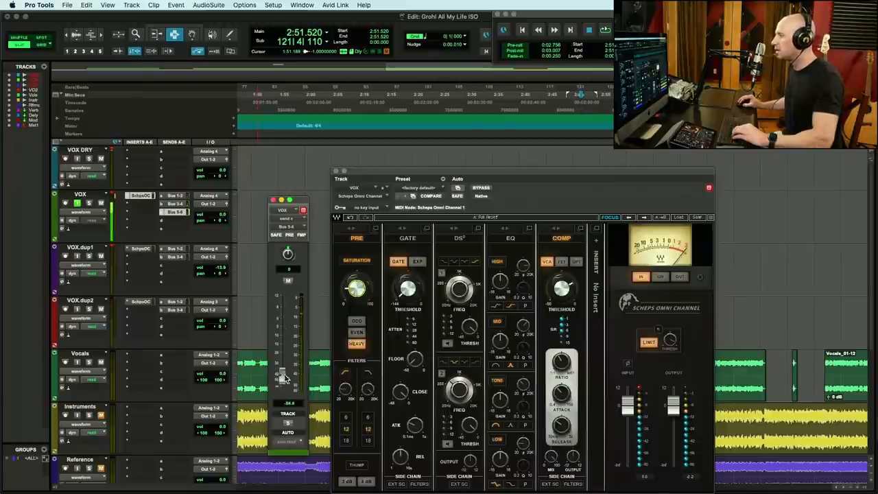
pyautogui.moveTo(281, 377); pyautogui.dragTo(282, 341)
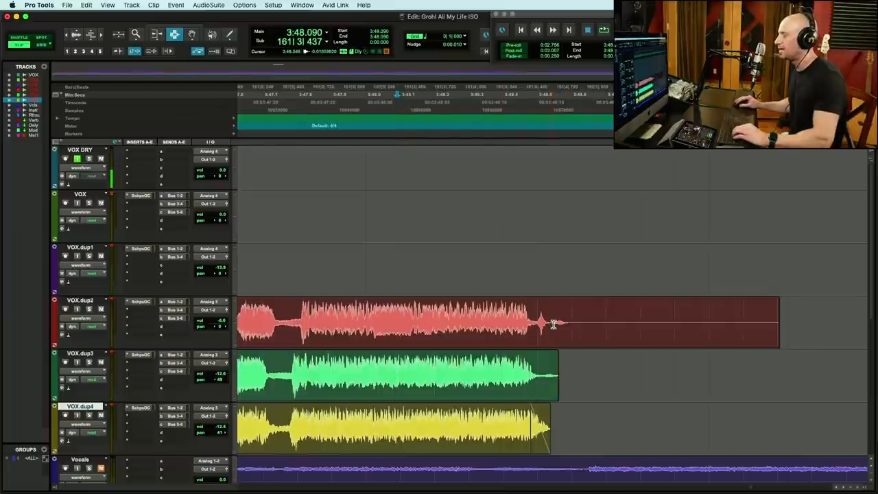
pyautogui.moveTo(524, 331)
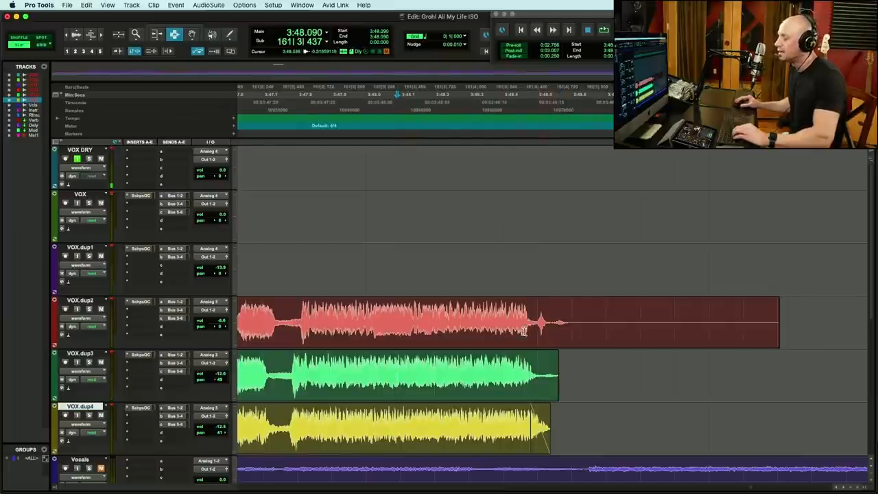
# Play back the red, green and yellow takes on VOX.dup2–dup4.
pyautogui.press('space')
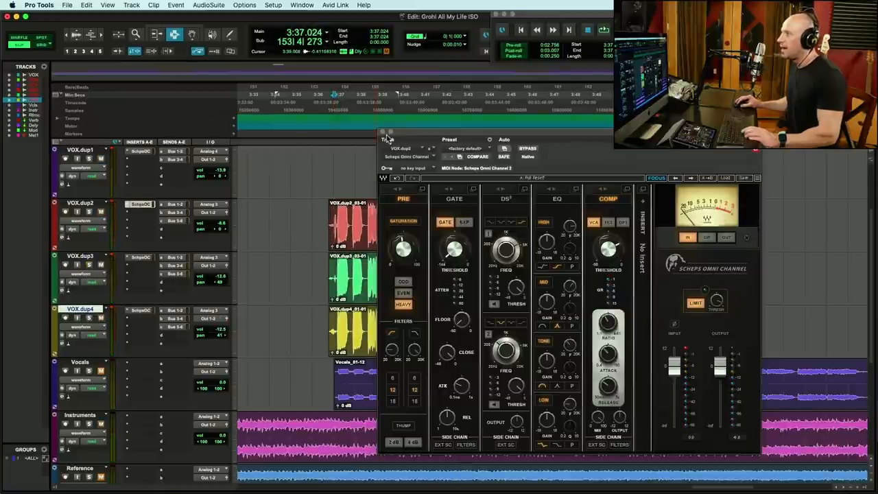
# Close the VOX.dup4 Scheps Omni Channel window, leaving the three takes aligned.
pyautogui.click(382, 132)
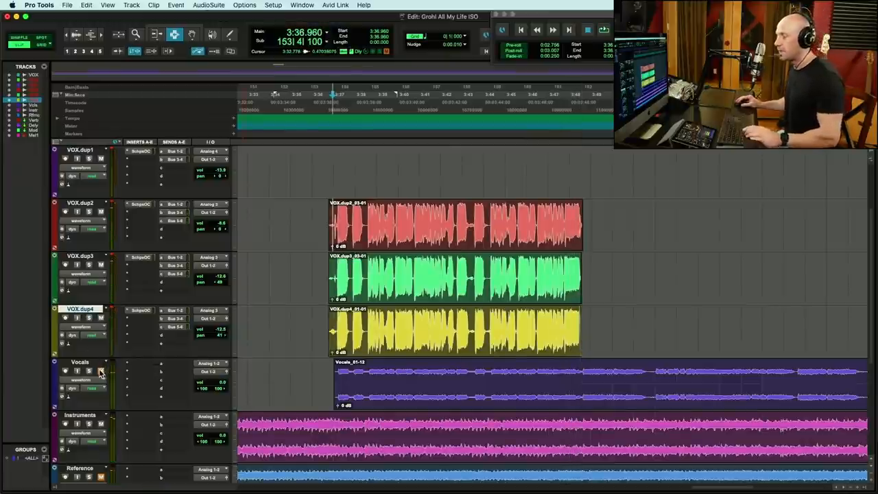
pyautogui.moveTo(101, 370)
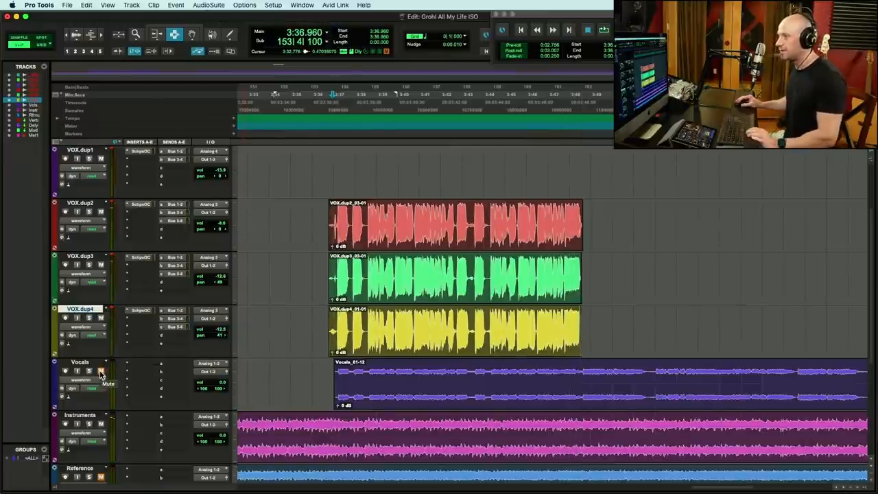
# Mute the original Vocals track and the VOX.dup3 take after auditioning.
pyautogui.click(102, 370)
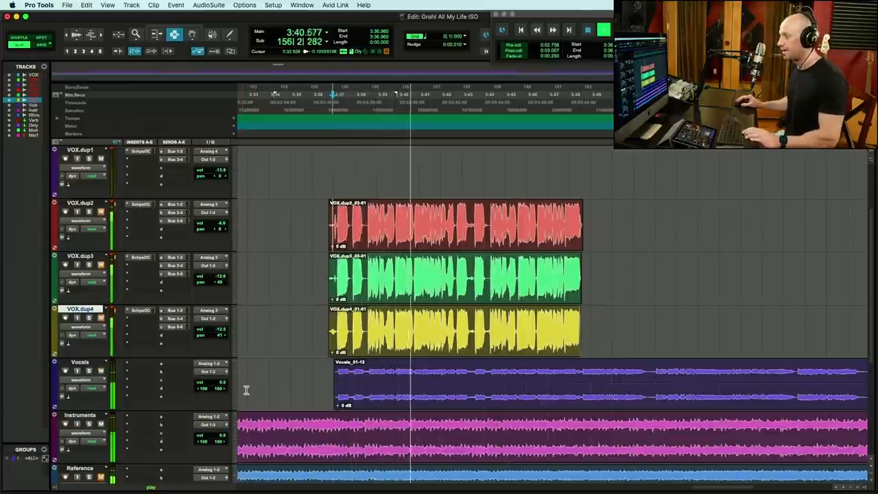
pyautogui.press('space')
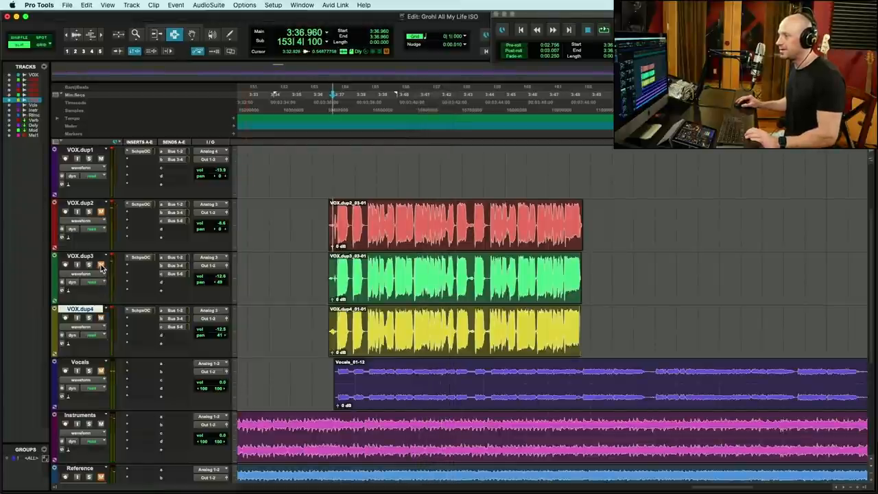
pyautogui.click(100, 267)
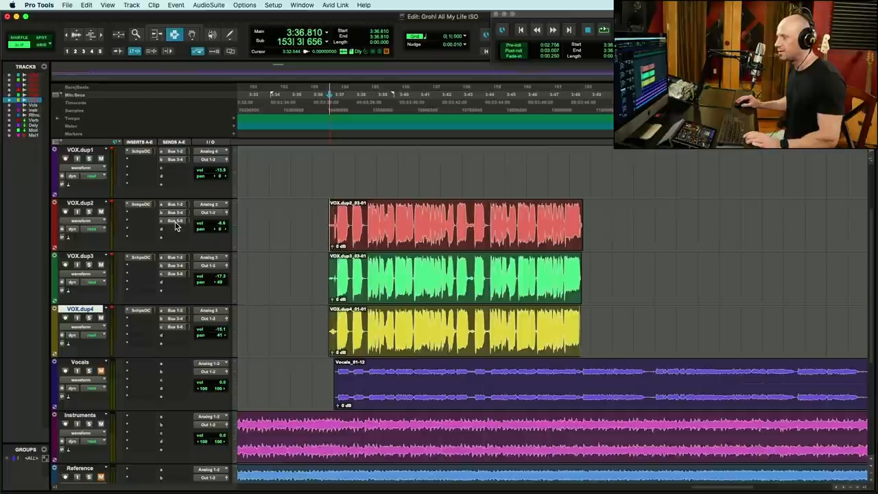
# Set the VOX.dup2 effect send level on its fader.
pyautogui.click(175, 212)
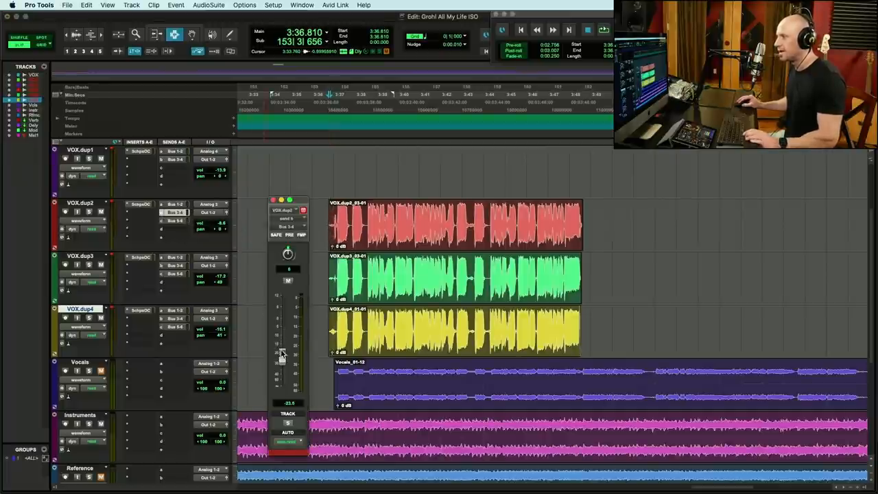
pyautogui.moveTo(280, 351); pyautogui.dragTo(282, 357)
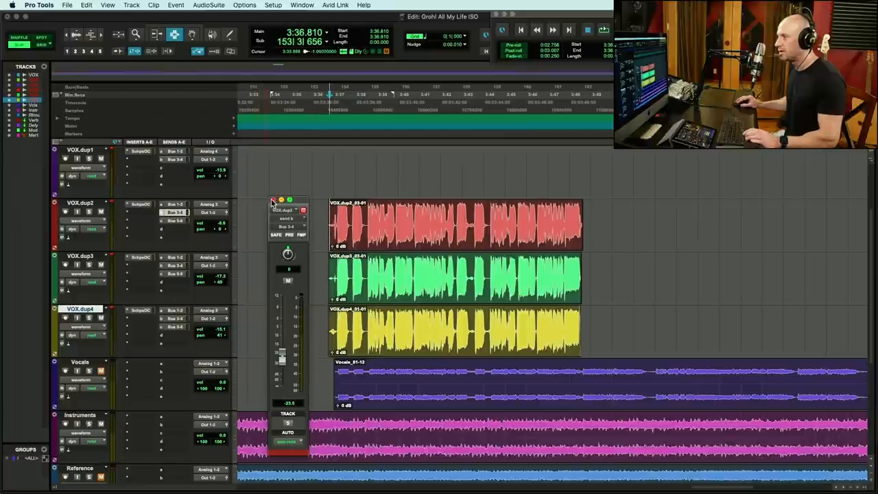